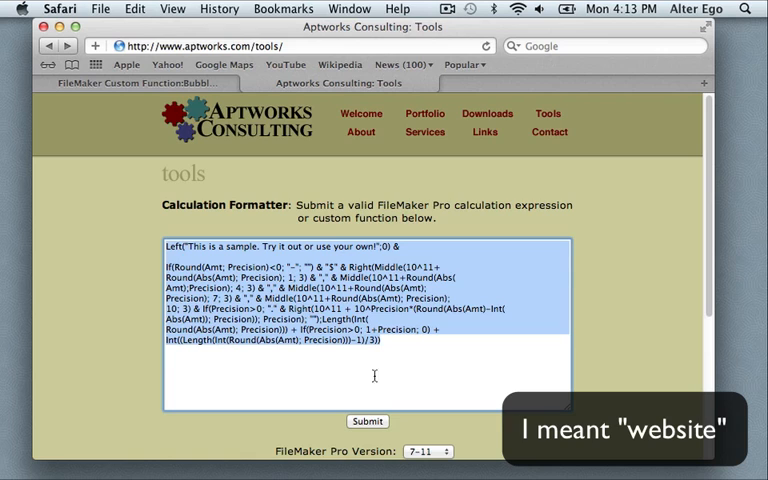
Scroll the Aptworks page to the FileMaker version, 70-character line, indent and comma options
{"action": "left_click", "coordinate": [367, 421]}
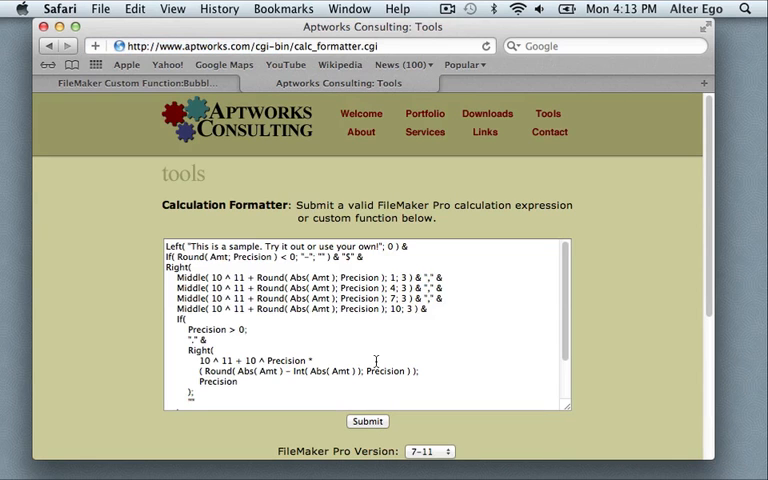
{"action": "left_click", "coordinate": [367, 421]}
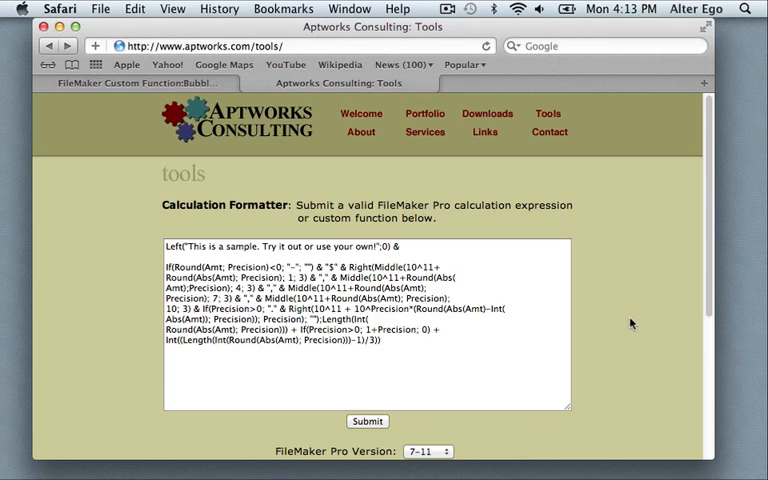
{"action": "scroll", "scroll_direction": "down", "scroll_amount": 3}
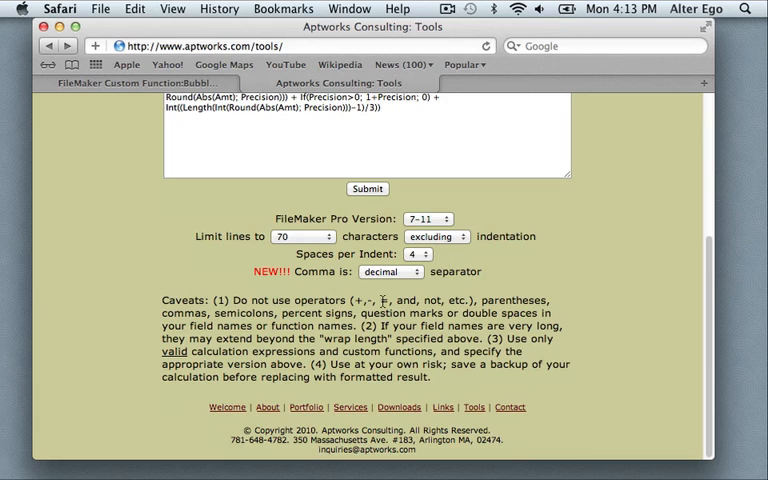
{"action": "mouse_move", "coordinate": [328, 300]}
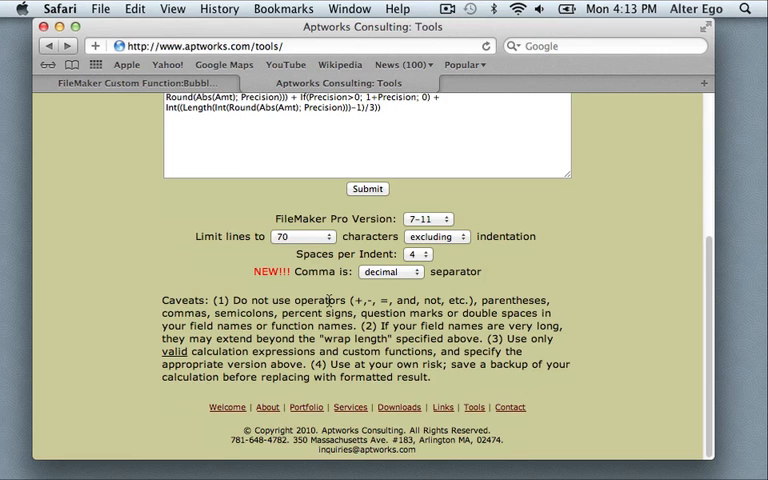
{"action": "mouse_move", "coordinate": [340, 295]}
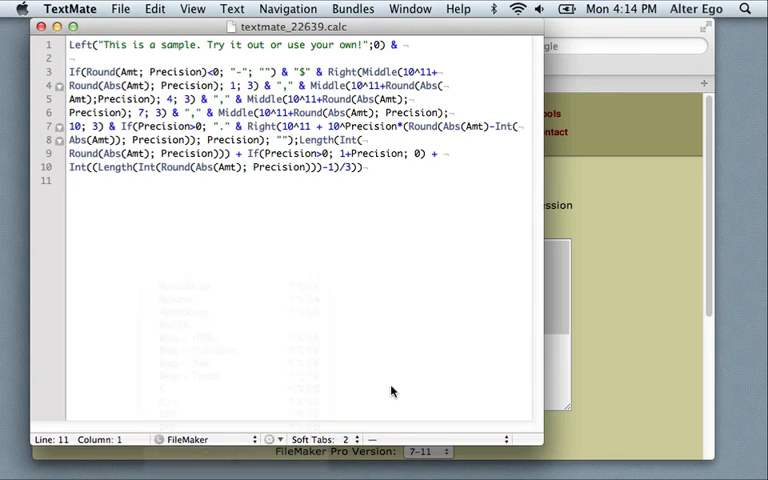
{"action": "mouse_move", "coordinate": [321, 216]}
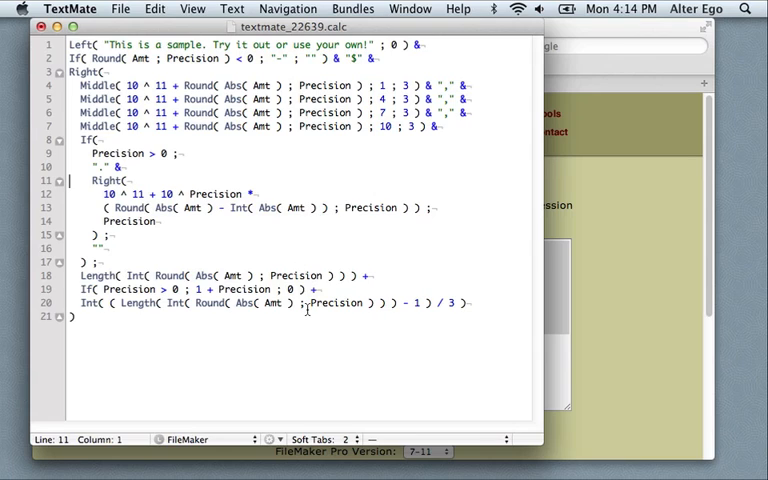
{"action": "mouse_move", "coordinate": [316, 267]}
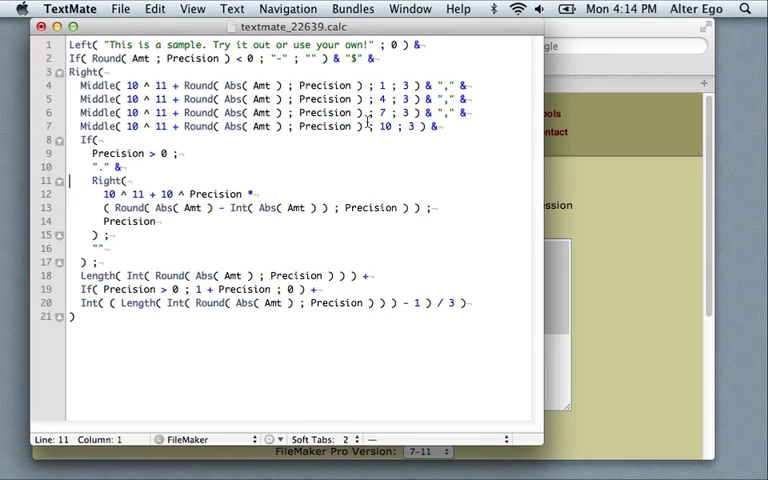
Check the FileMaker Tidy bundle command, then undo back to the compact 11-line calculation
{"action": "left_click", "coordinate": [352, 9]}
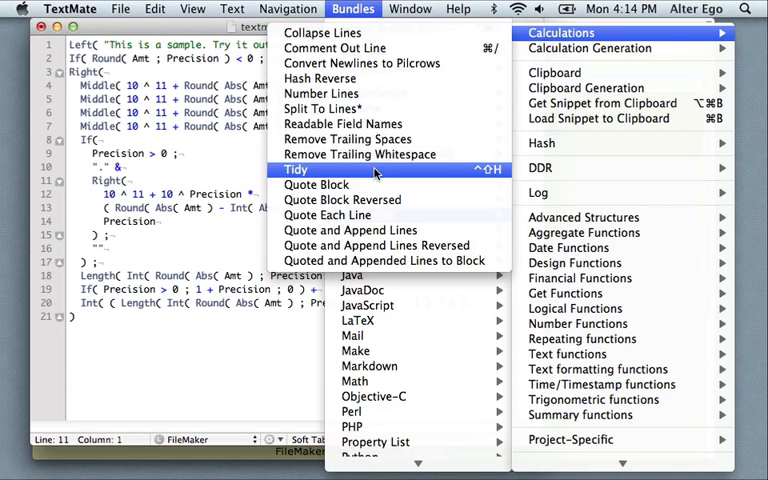
{"action": "mouse_move", "coordinate": [490, 176]}
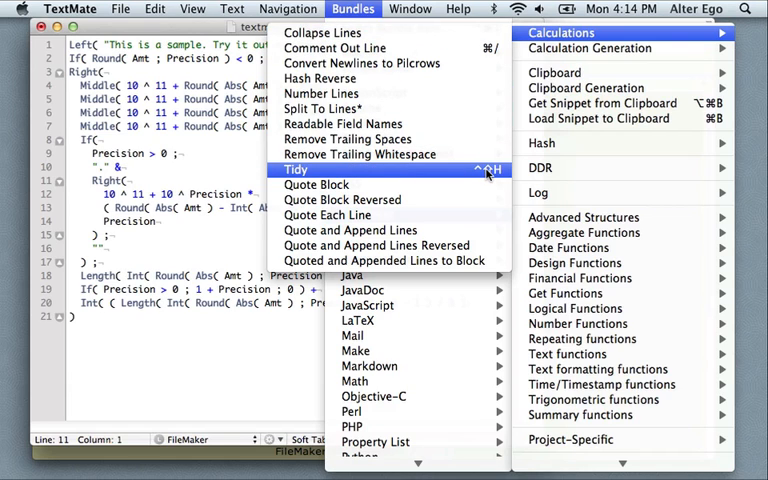
{"action": "left_click", "coordinate": [295, 169]}
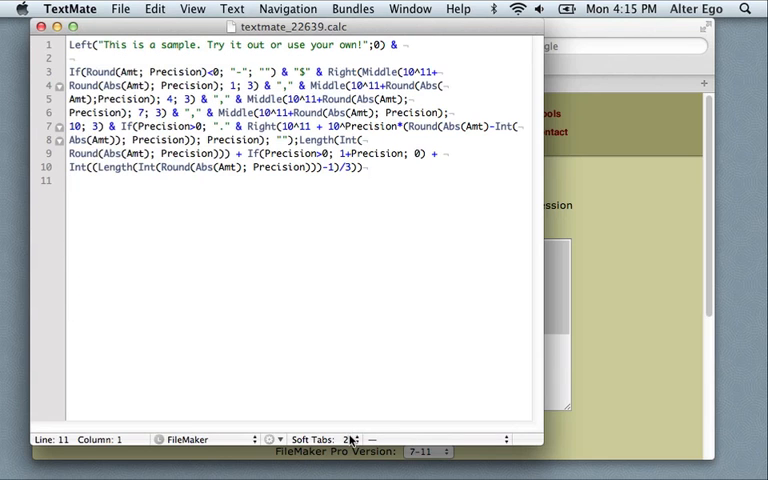
Switch the document from two-space soft tabs to hard tabs with tab size 4
{"action": "left_click", "coordinate": [349, 439]}
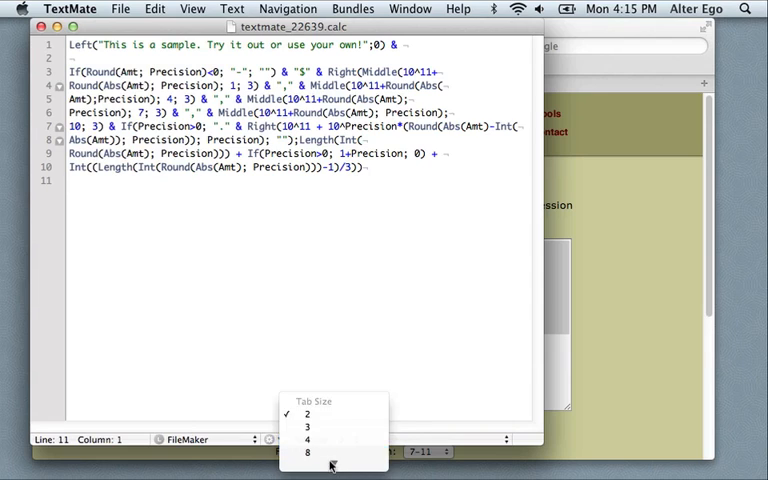
{"action": "mouse_move", "coordinate": [330, 414]}
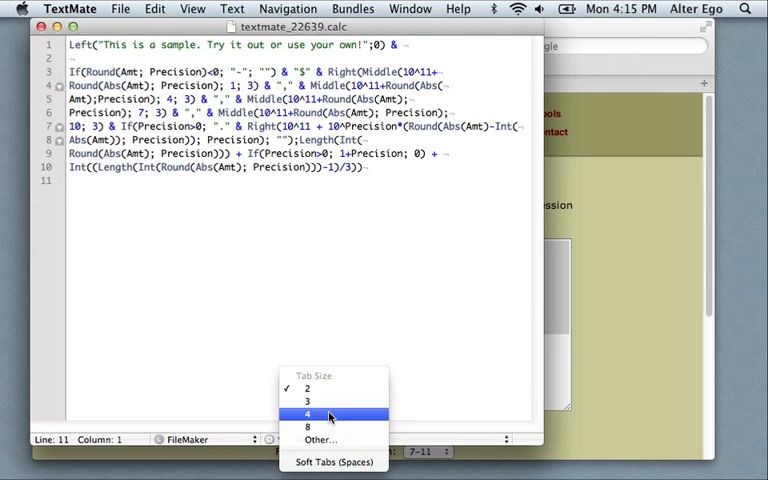
{"action": "left_click", "coordinate": [308, 413]}
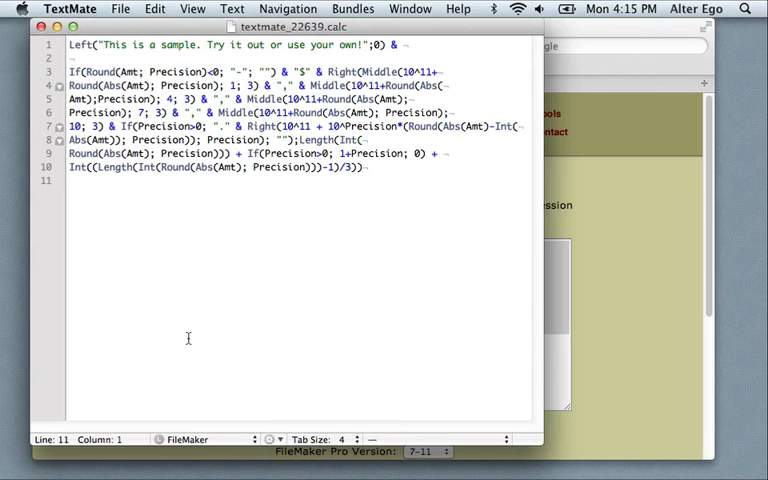